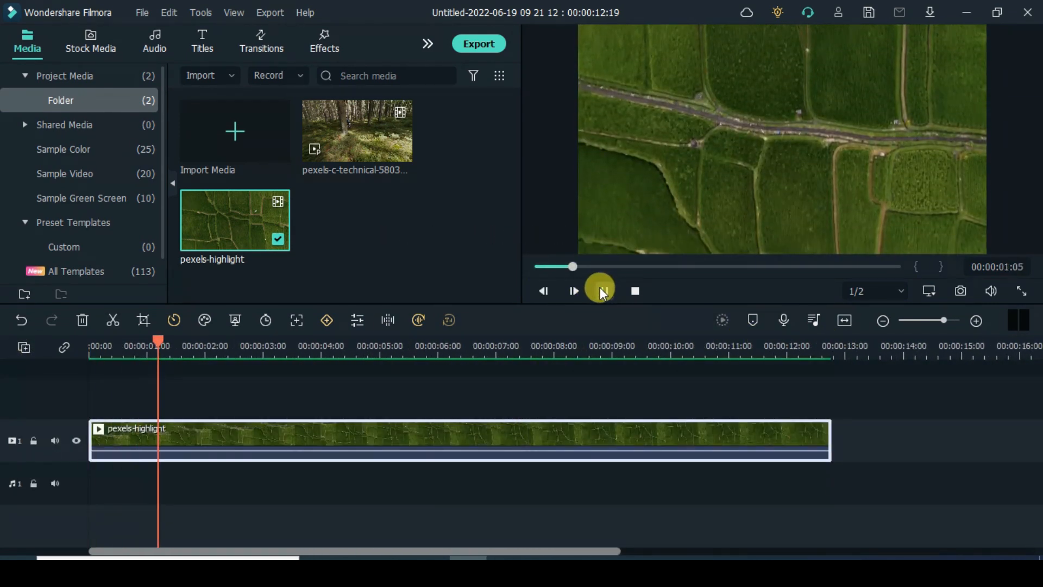
# - Play the aerial field clip in the preview toward its final frame
pyautogui.click(599, 291)
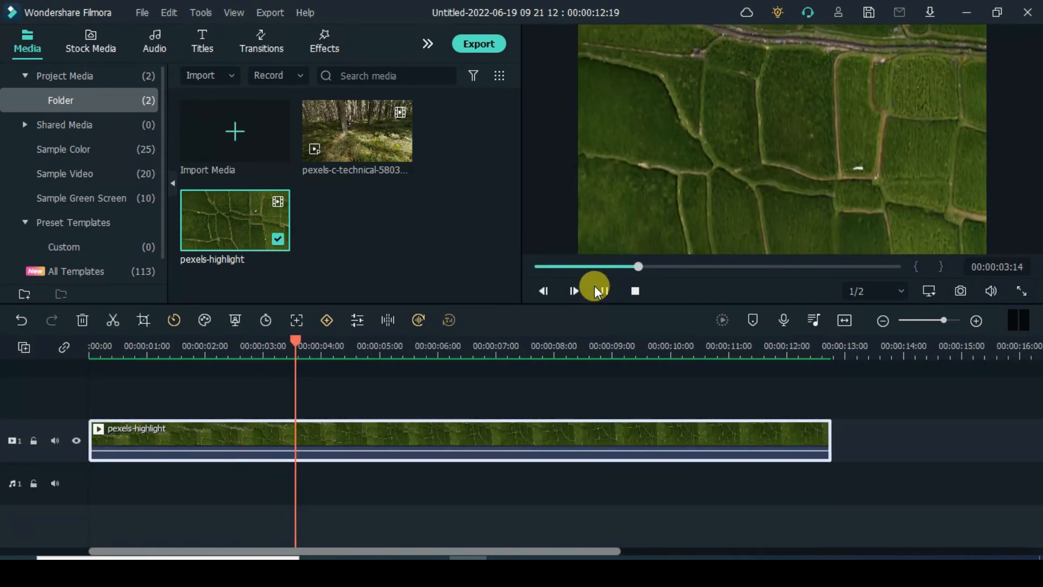
pyautogui.click(599, 291)
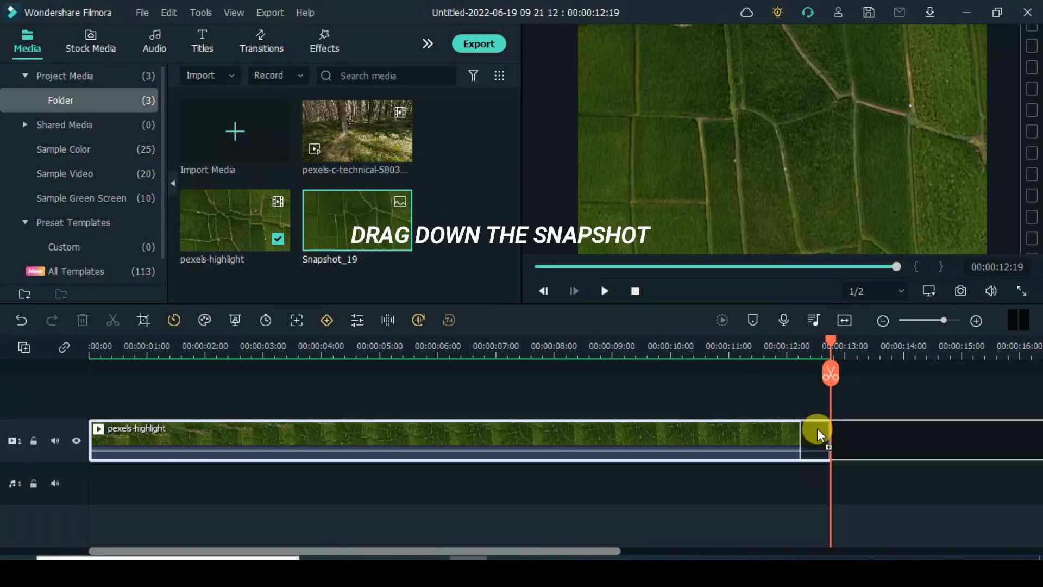
# - Place Snapshot_19 on the timeline right after the aerial clip
pyautogui.moveTo(356, 219); pyautogui.dragTo(615, 439)
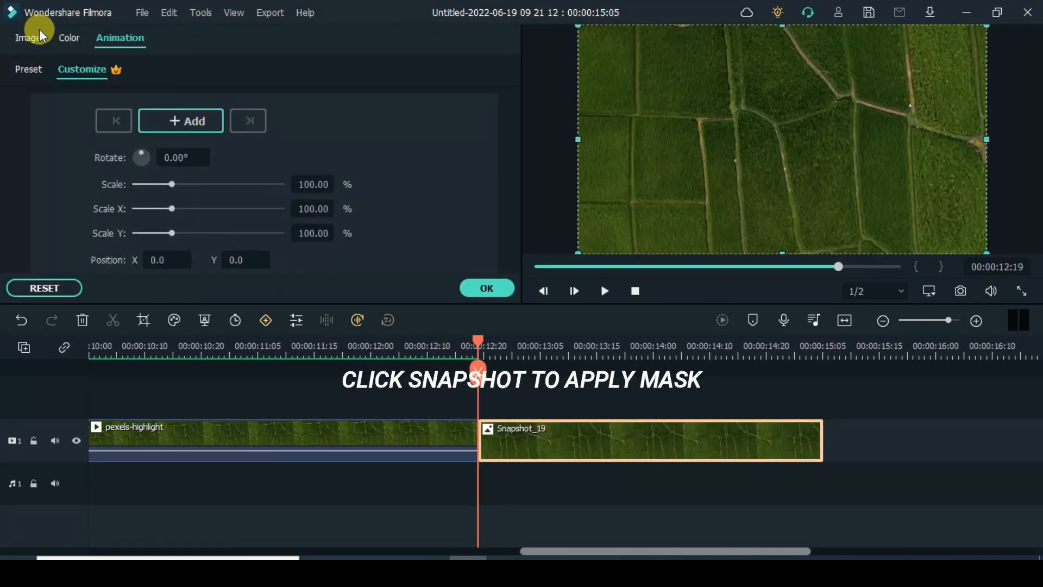
# - Apply a Rectangle mask to the snapshot from the Image > Mask settings
pyautogui.click(21, 38)
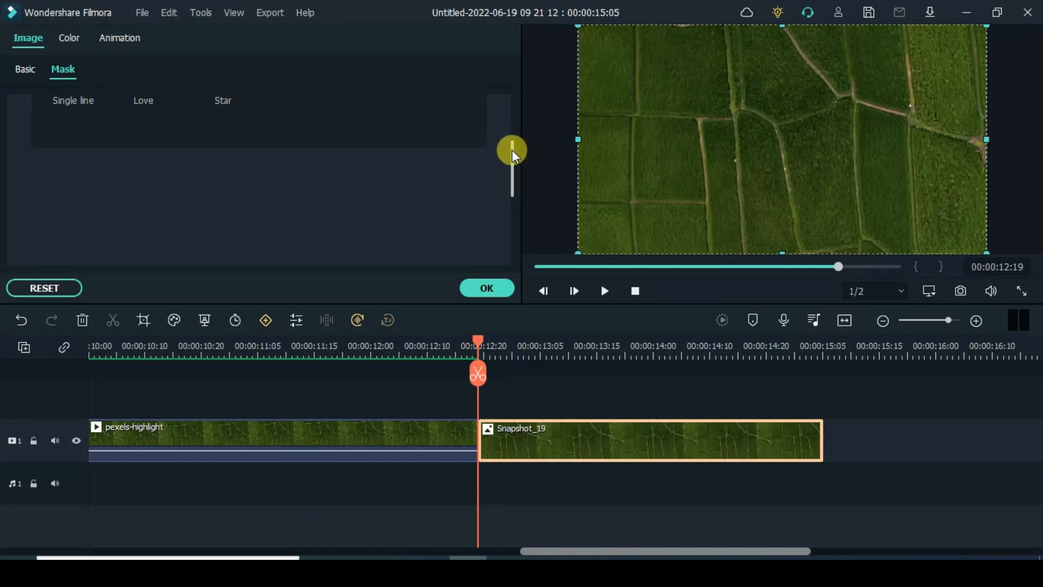
pyautogui.click(251, 148)
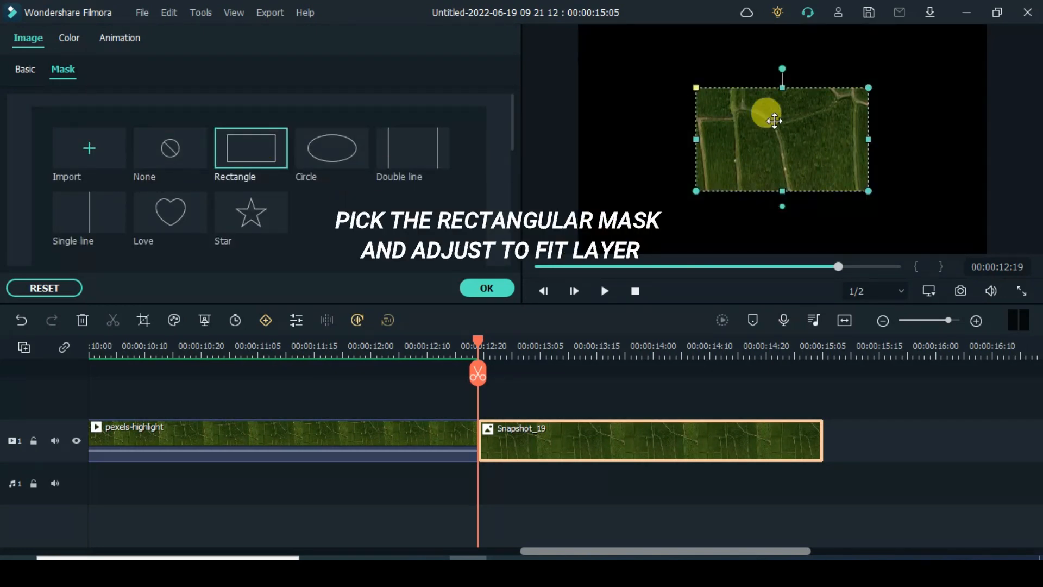
# - Move and shrink the mask box to a narrow upright strip of one field near the left
pyautogui.moveTo(773, 121); pyautogui.dragTo(680, 149)
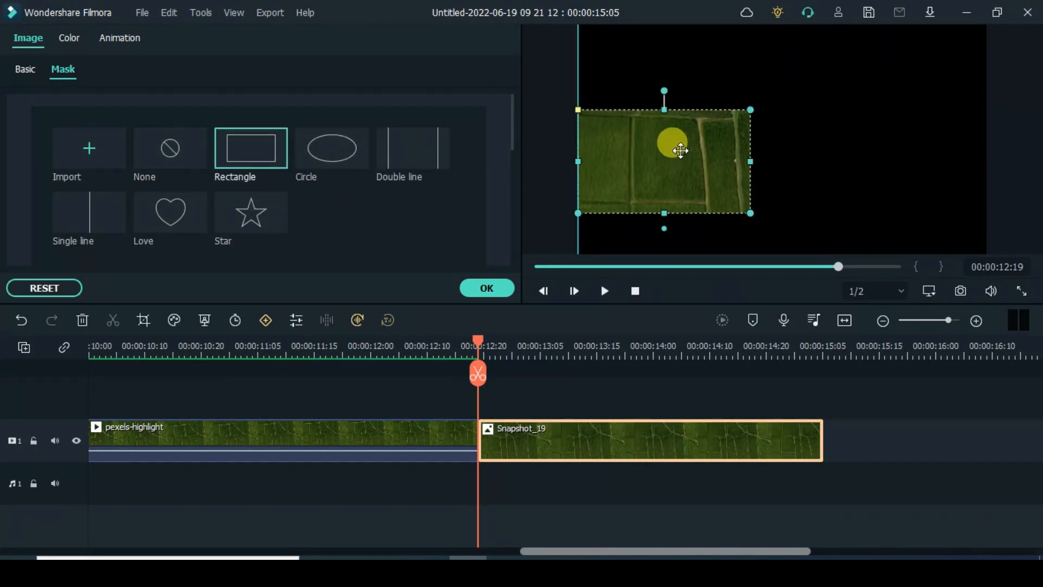
pyautogui.moveTo(678, 150); pyautogui.dragTo(678, 107)
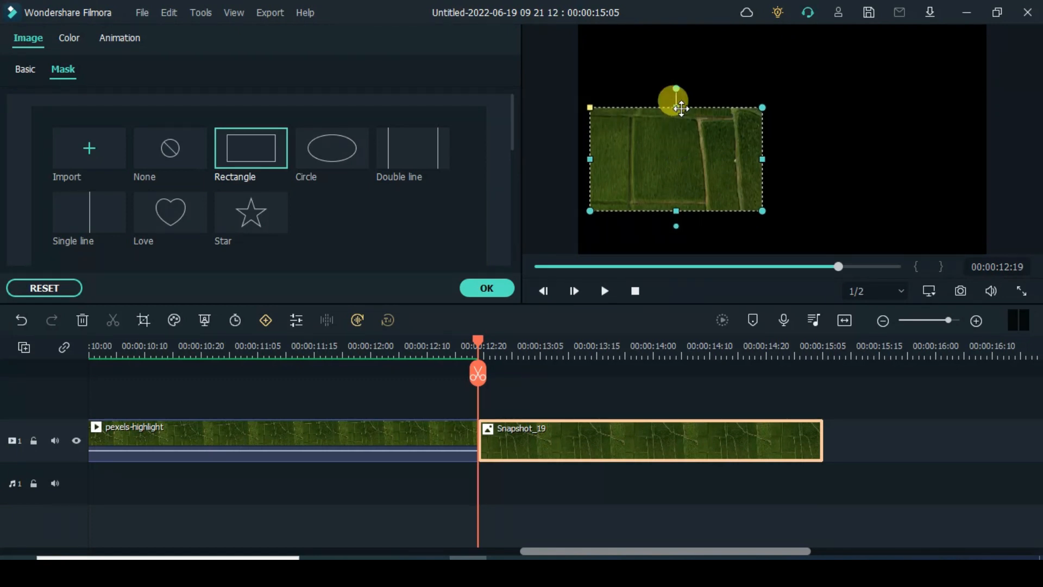
pyautogui.moveTo(674, 93); pyautogui.dragTo(581, 160)
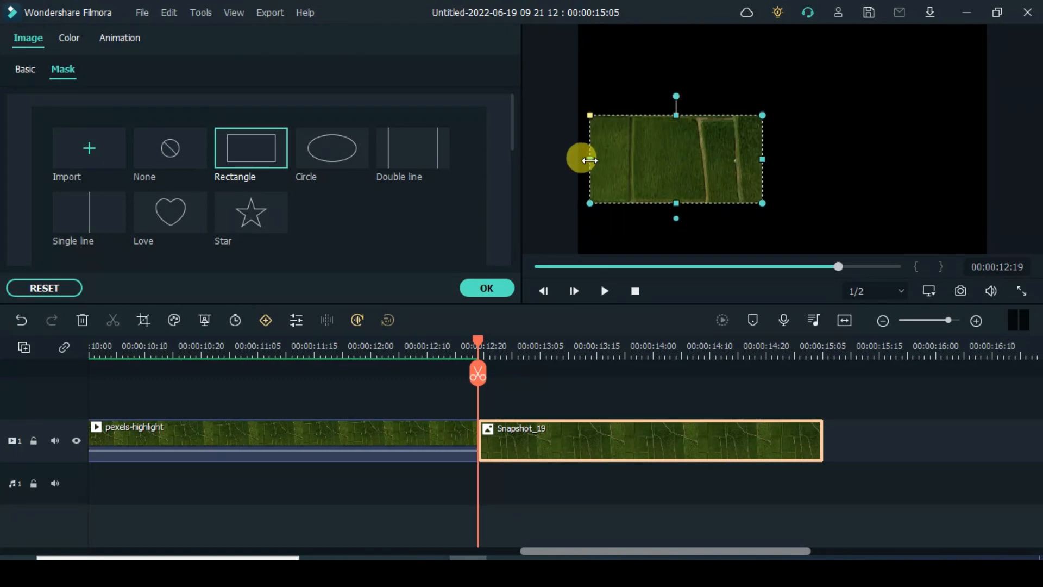
pyautogui.moveTo(585, 159); pyautogui.dragTo(670, 162)
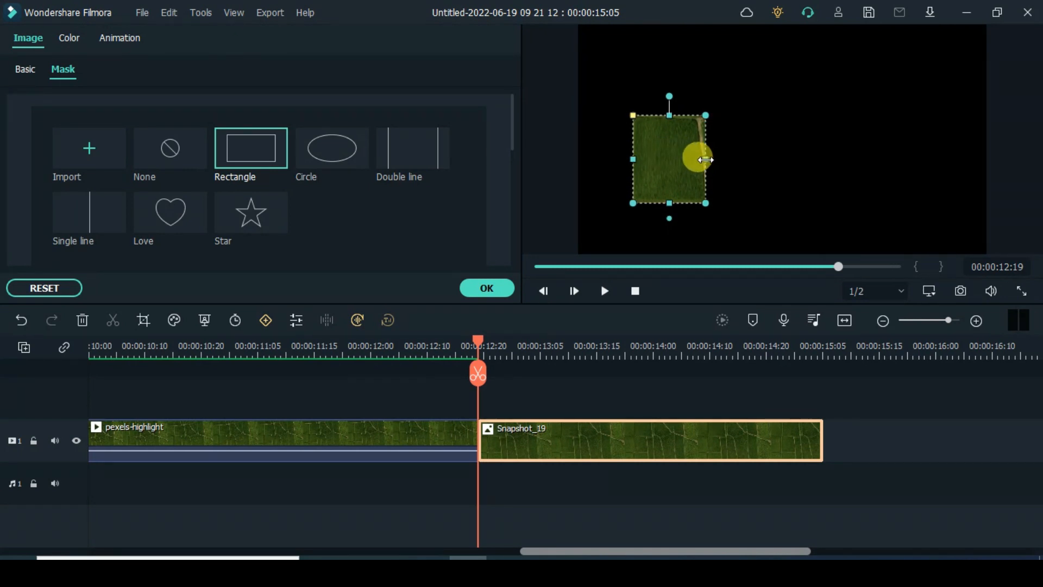
pyautogui.moveTo(698, 159); pyautogui.dragTo(672, 154)
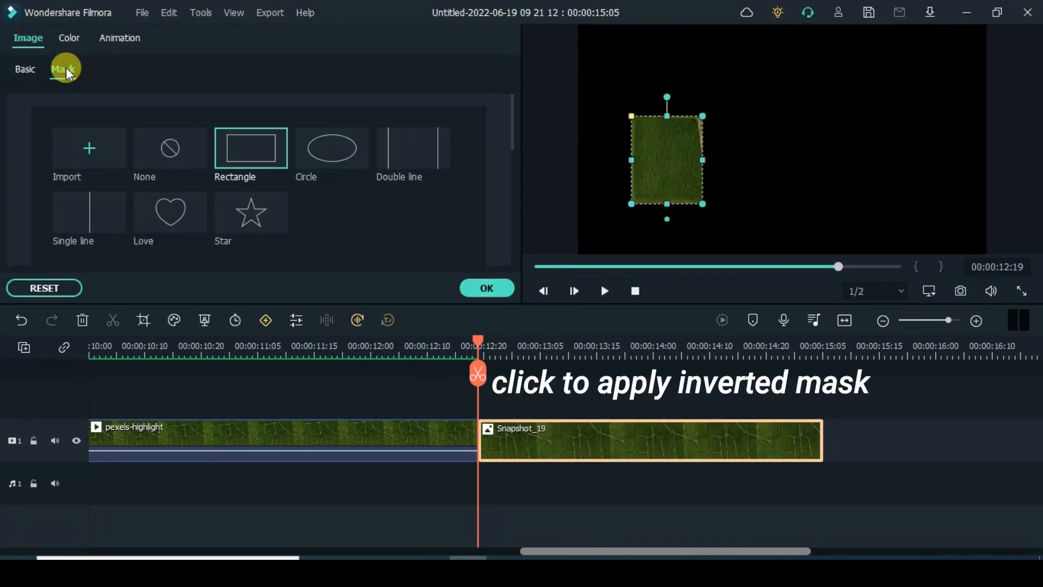
# - Invert the mask and capture the field with a black hole as Snapshot_21
pyautogui.scroll(-3)
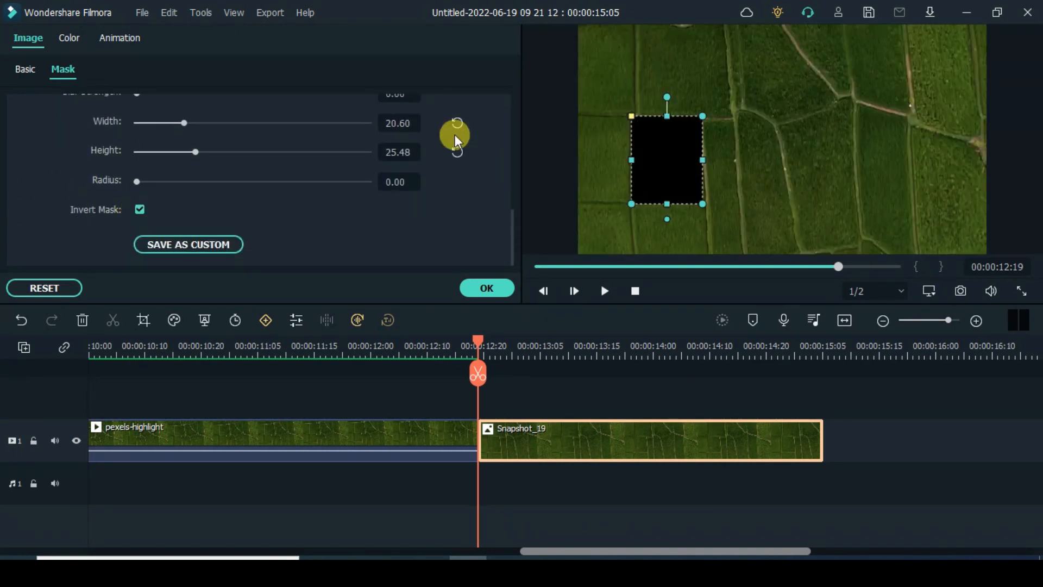
pyautogui.click(959, 291)
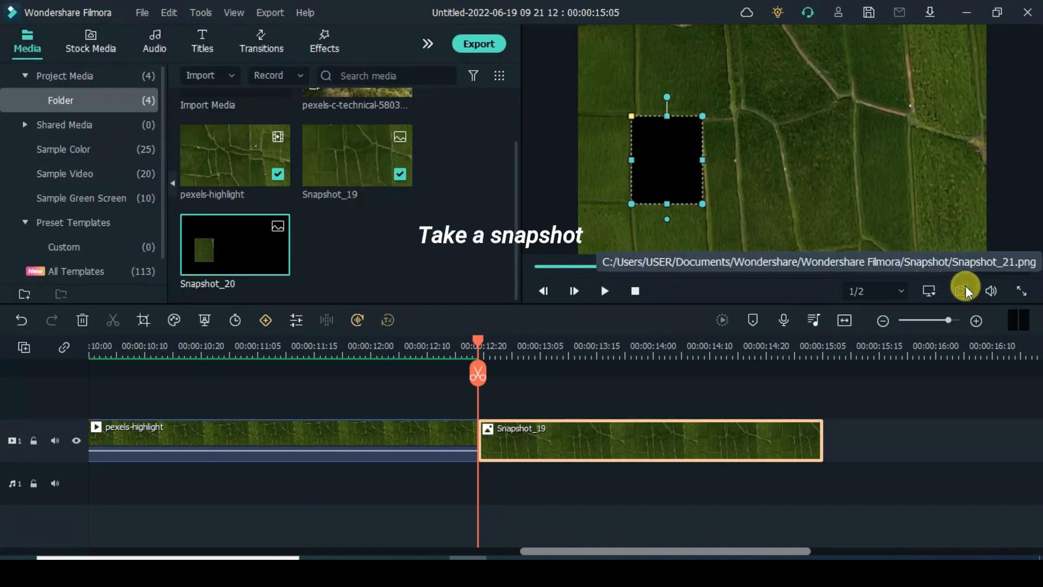
pyautogui.click(961, 291)
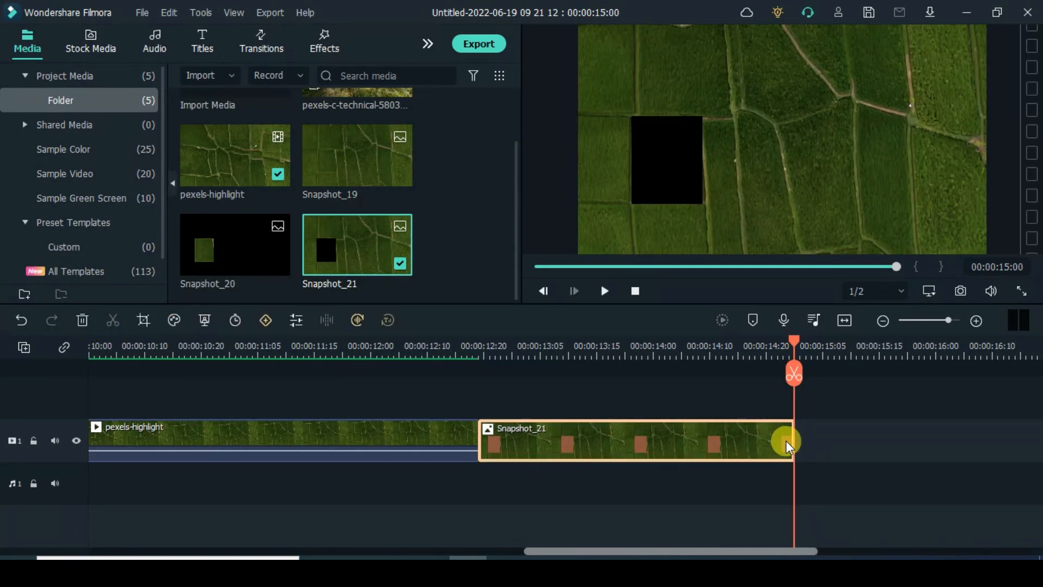
# - Lengthen Snapshot_21 and stack Snapshot_20 on a second track above it
pyautogui.moveTo(788, 442); pyautogui.dragTo(848, 441)
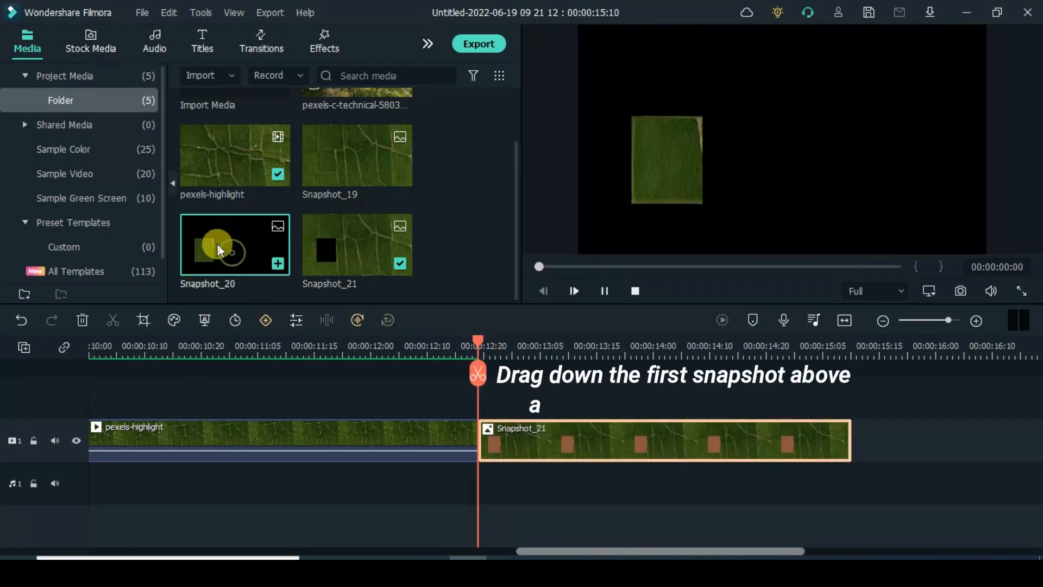
pyautogui.moveTo(235, 245); pyautogui.dragTo(755, 429)
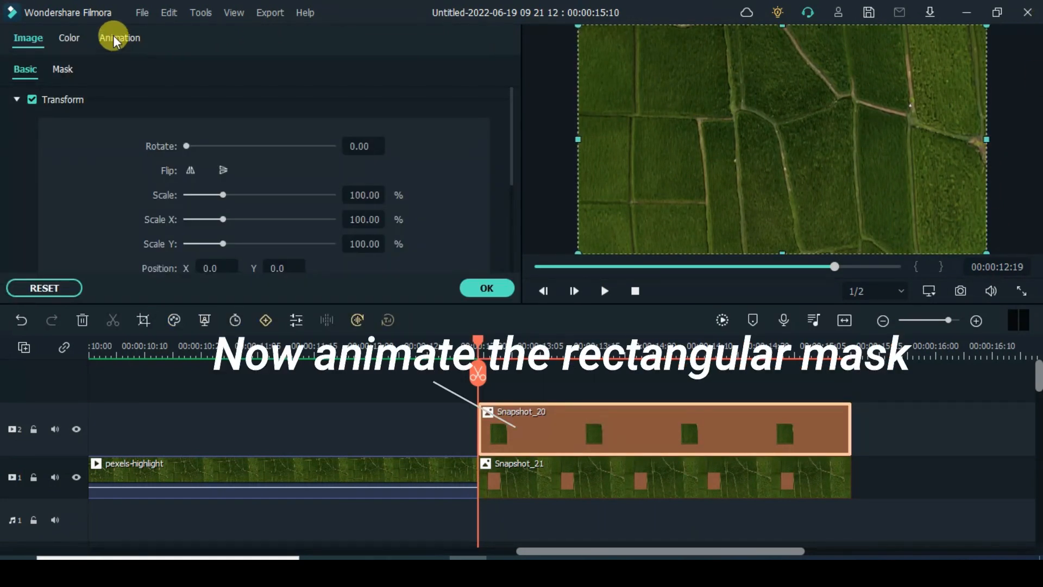
# - Keyframe Snapshot_20 to rotate 30° and move to X 95.9, Y -99.4
pyautogui.click(120, 38)
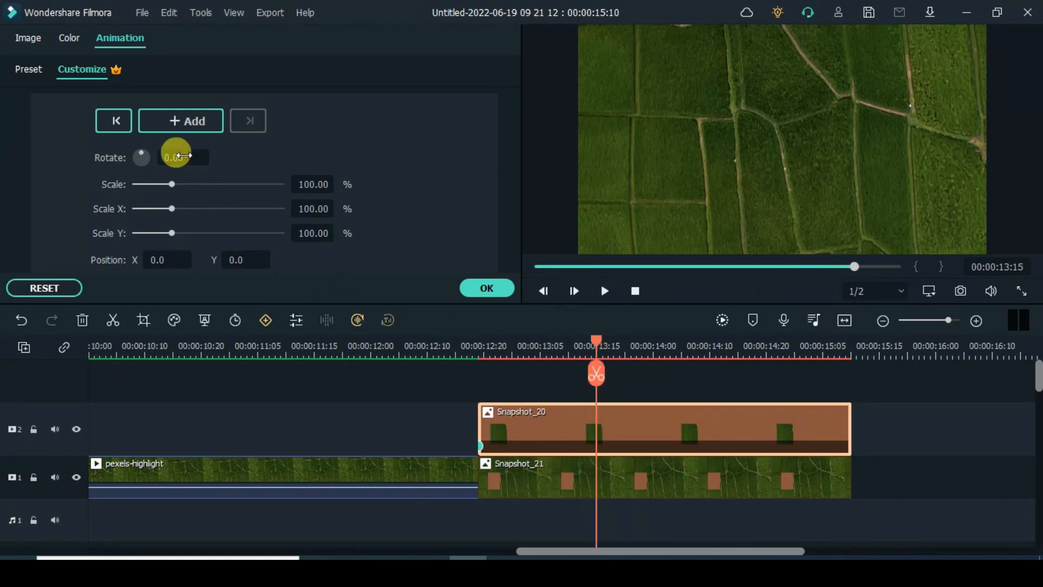
pyautogui.moveTo(176, 150); pyautogui.dragTo(225, 152)
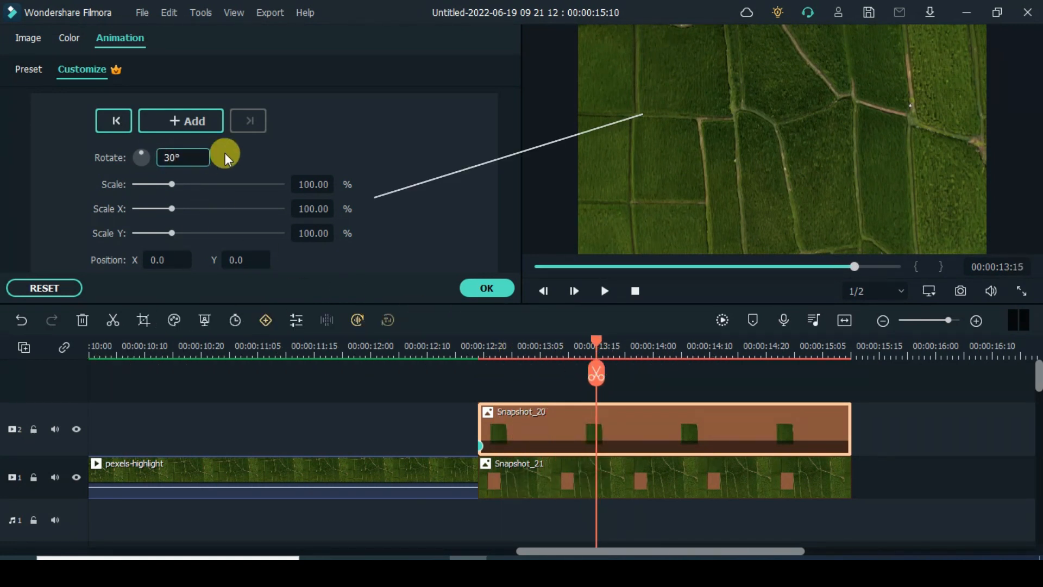
pyautogui.moveTo(638, 119); pyautogui.dragTo(698, 147)
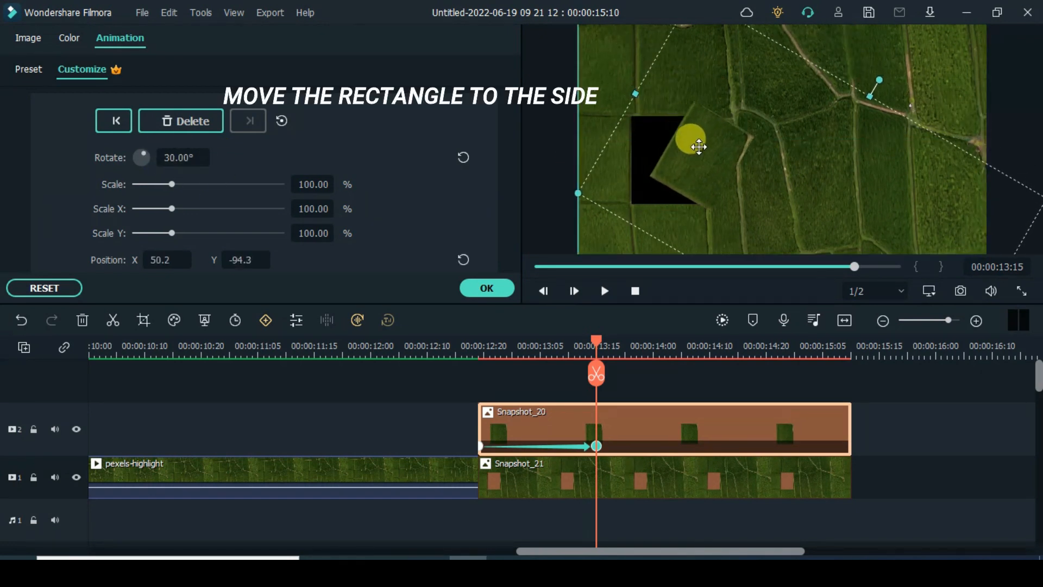
pyautogui.moveTo(698, 147); pyautogui.dragTo(731, 169)
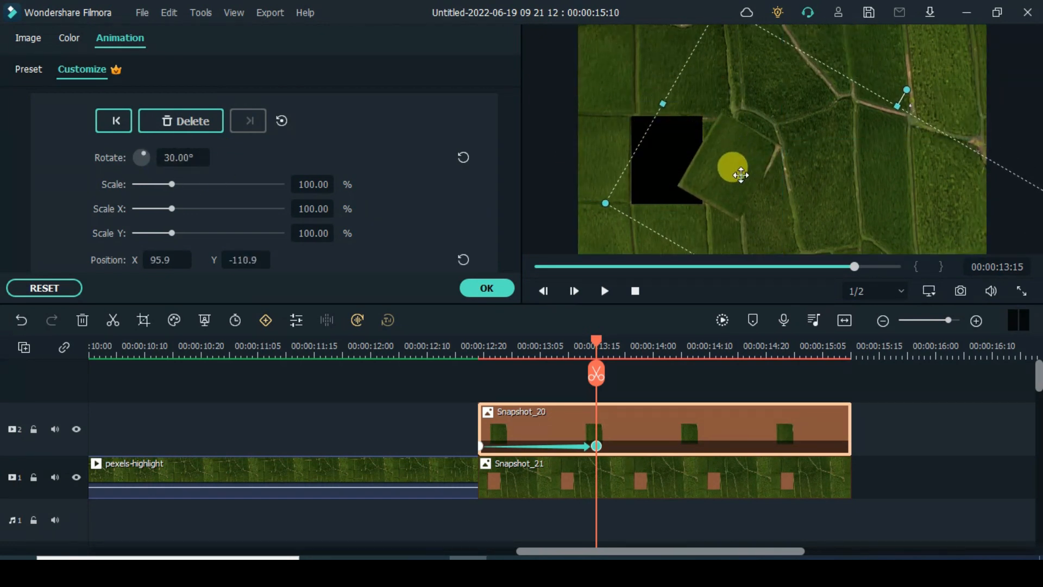
# - Return the playhead before the snapshots and play back the animated reveal
pyautogui.click(574, 291)
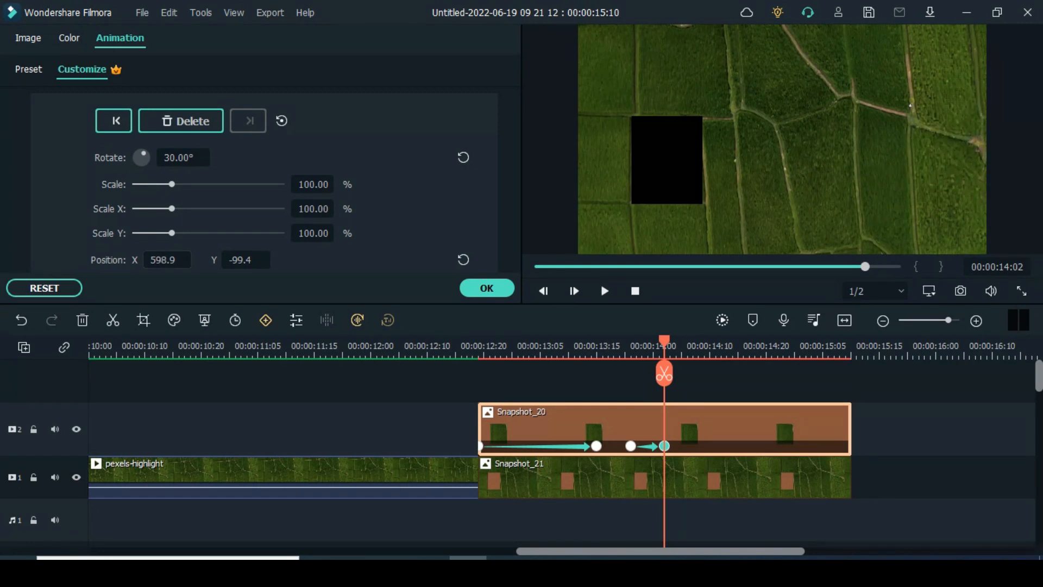
pyautogui.moveTo(662, 348); pyautogui.dragTo(652, 348)
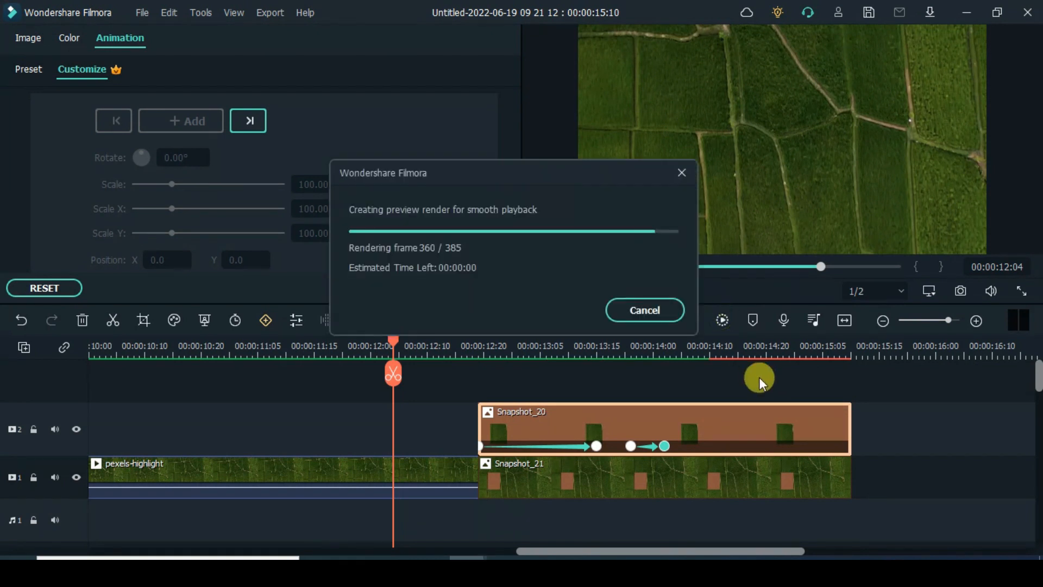
pyautogui.click(645, 310)
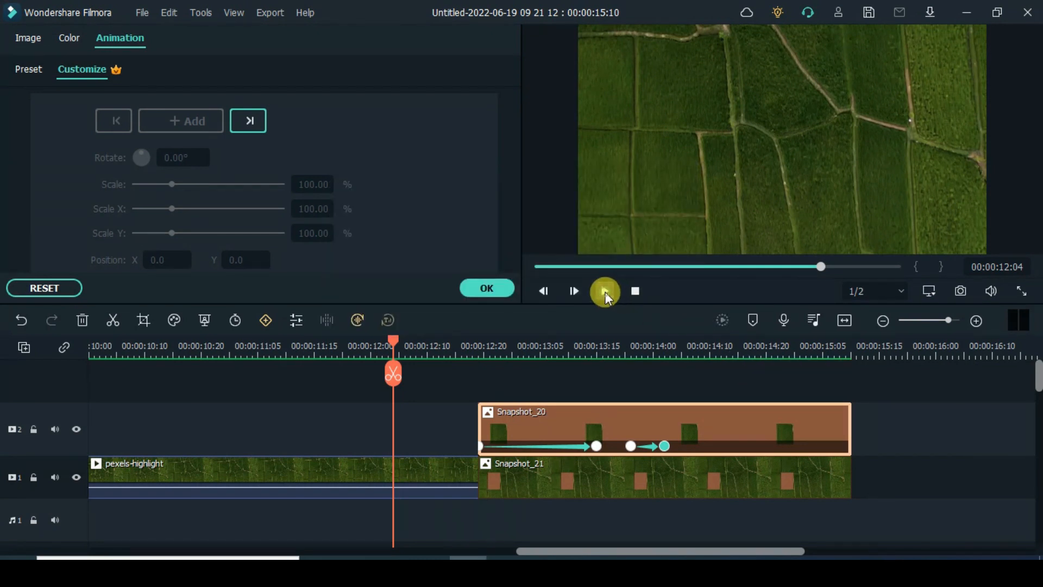
pyautogui.click(604, 291)
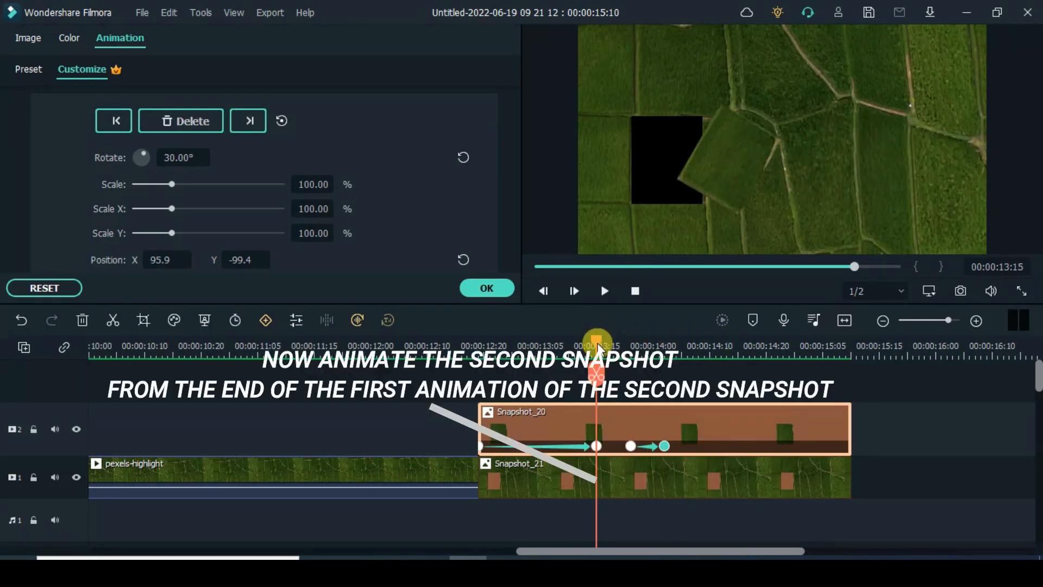
# - Set a starting keyframe on Snapshot_21 and move the playhead later to 14:10
pyautogui.click(473, 462)
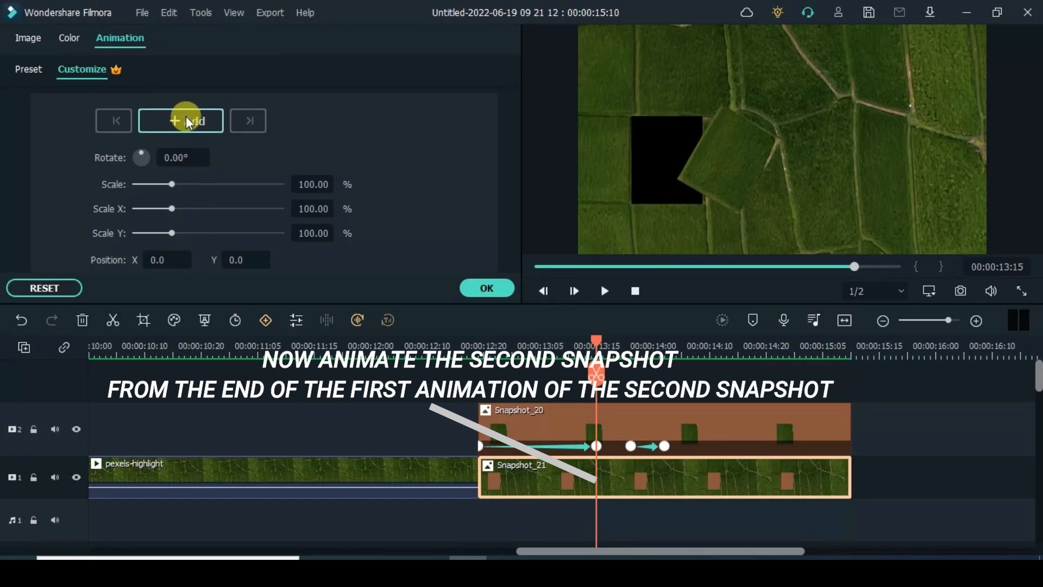
pyautogui.click(181, 121)
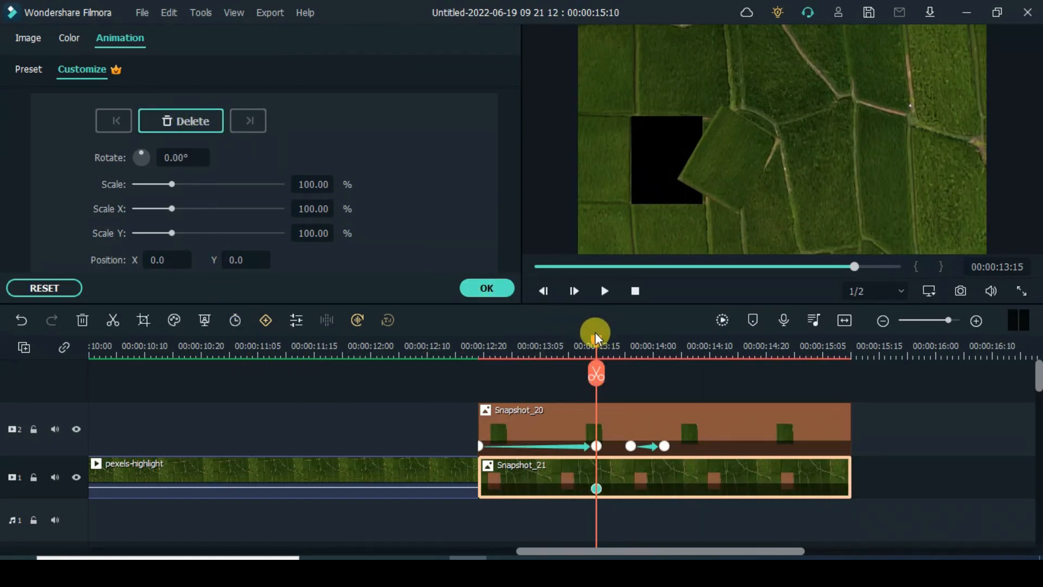
pyautogui.moveTo(595, 336); pyautogui.dragTo(659, 346)
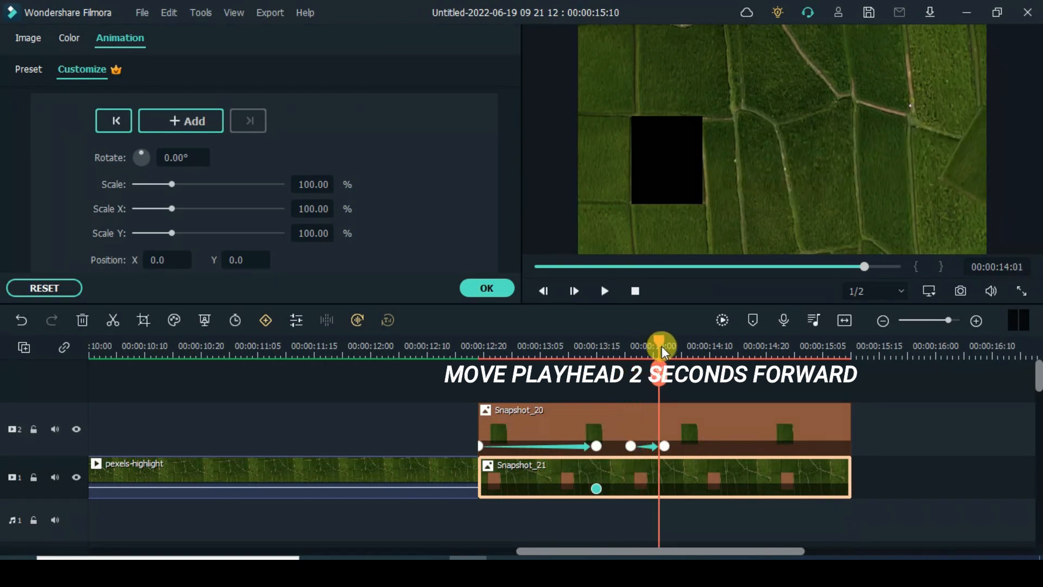
pyautogui.moveTo(658, 360); pyautogui.dragTo(709, 359)
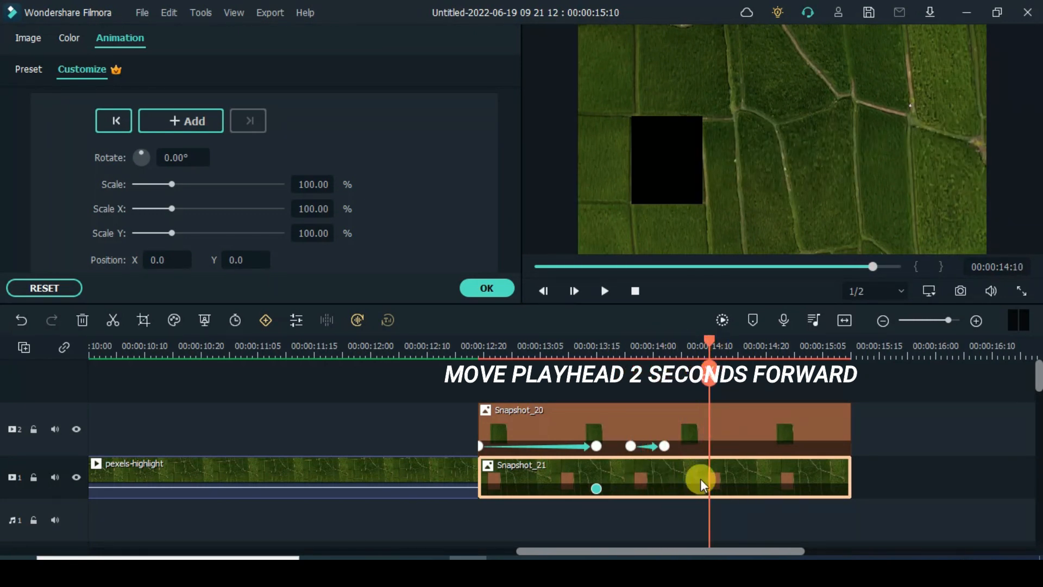
# - Scale the Snapshot_21 piece up to 400% while shifting it rightward
pyautogui.moveTo(171, 185); pyautogui.dragTo(180, 185)
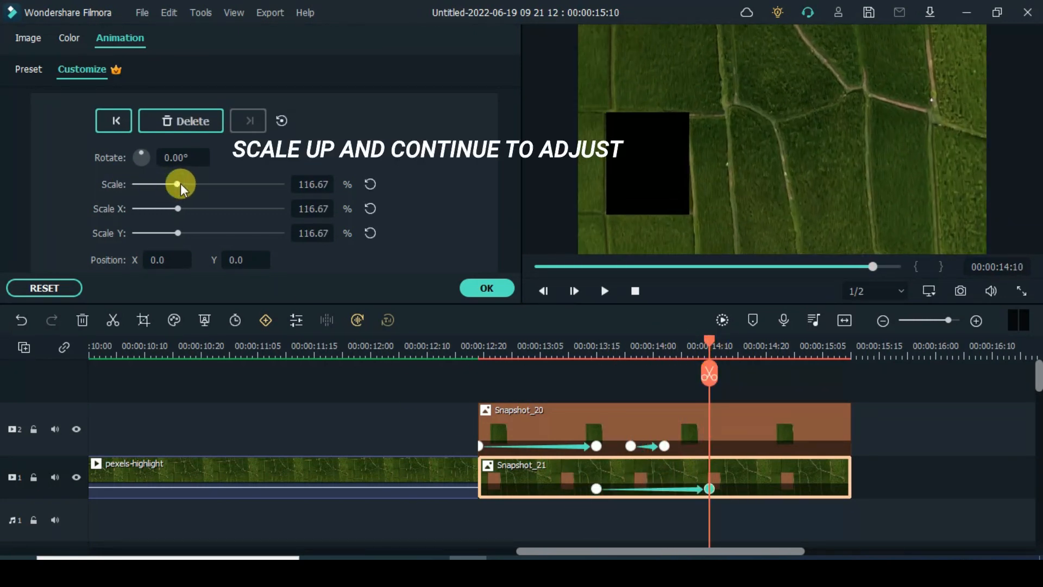
pyautogui.moveTo(177, 185); pyautogui.dragTo(189, 185)
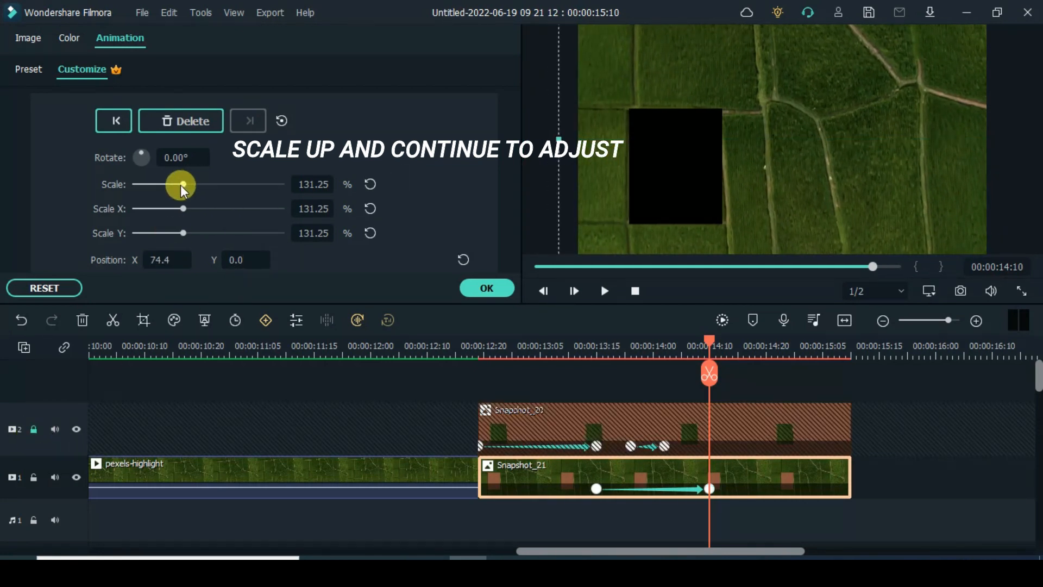
pyautogui.moveTo(182, 184); pyautogui.dragTo(192, 185)
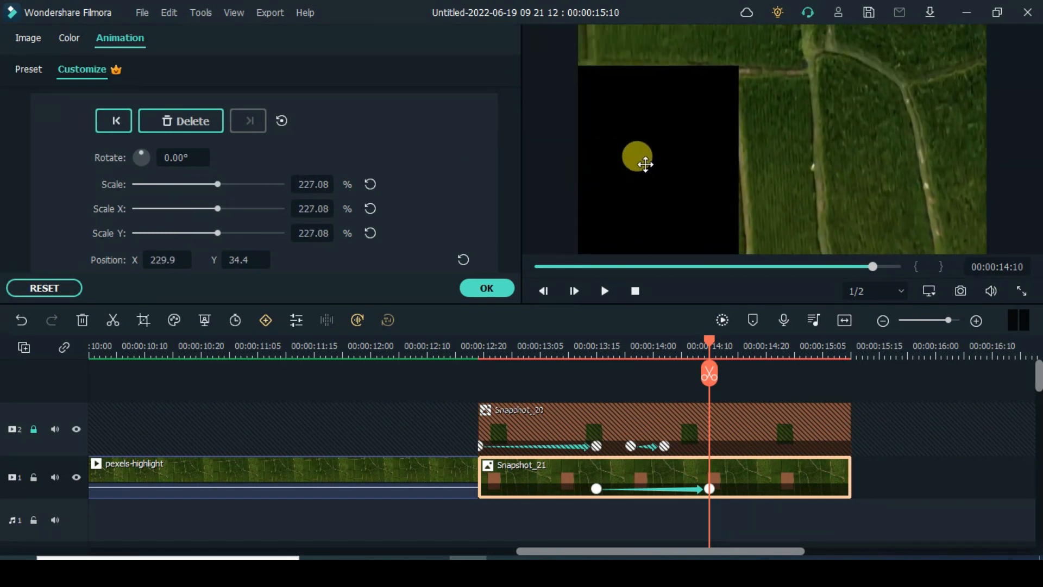
pyautogui.moveTo(637, 164); pyautogui.dragTo(542, 187)
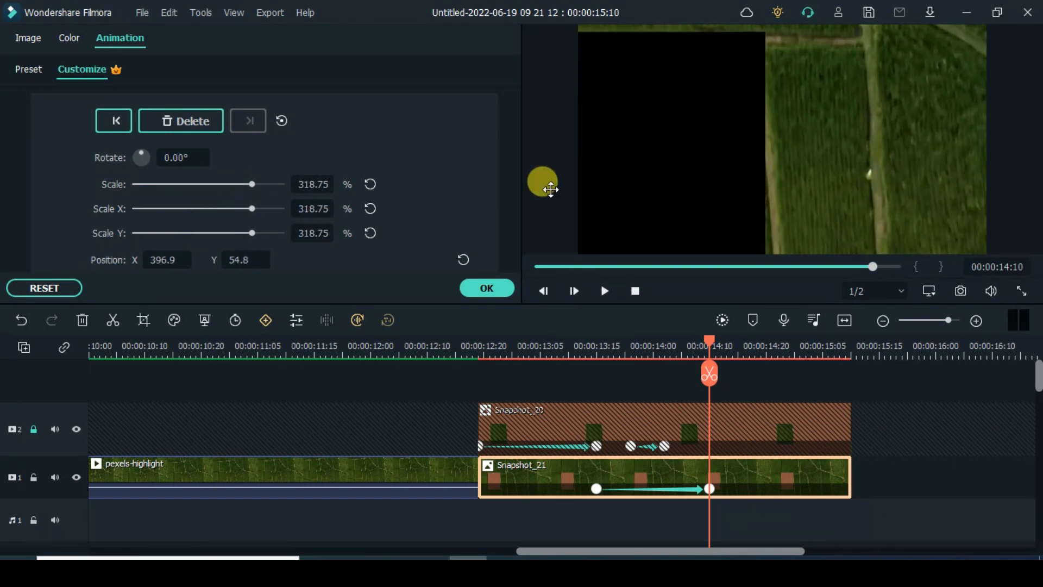
pyautogui.moveTo(251, 184); pyautogui.dragTo(275, 185)
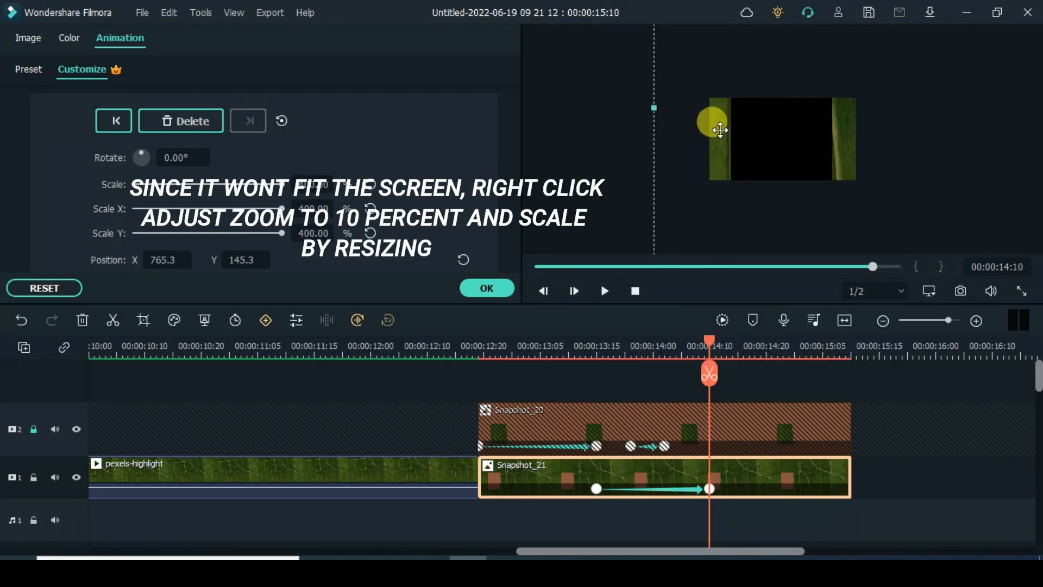
# - Push the enlarged piece right off frame so mostly the black hole fills it
pyautogui.moveTo(720, 129); pyautogui.dragTo(674, 106)
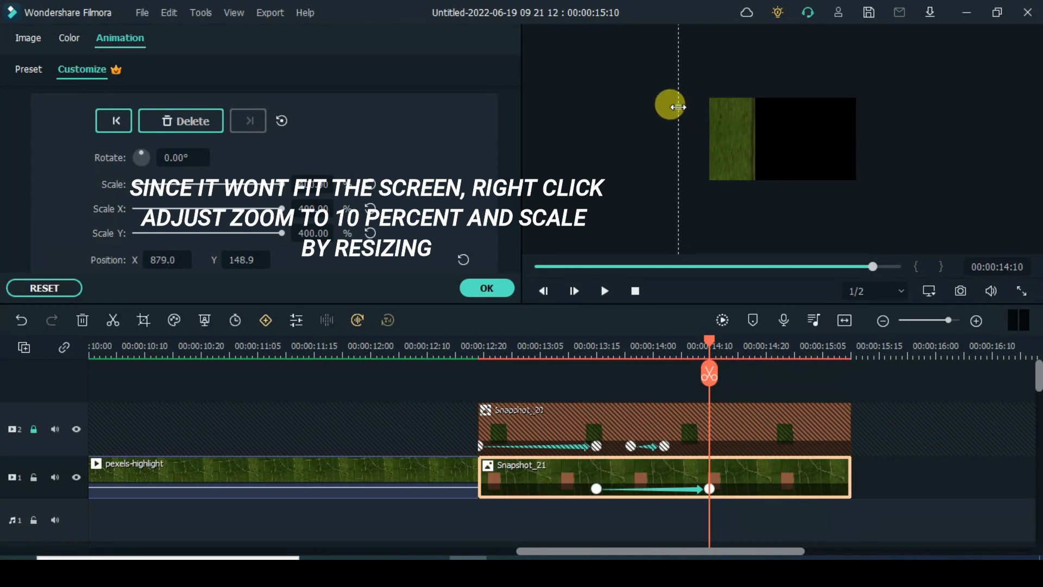
pyautogui.moveTo(674, 106); pyautogui.dragTo(659, 103)
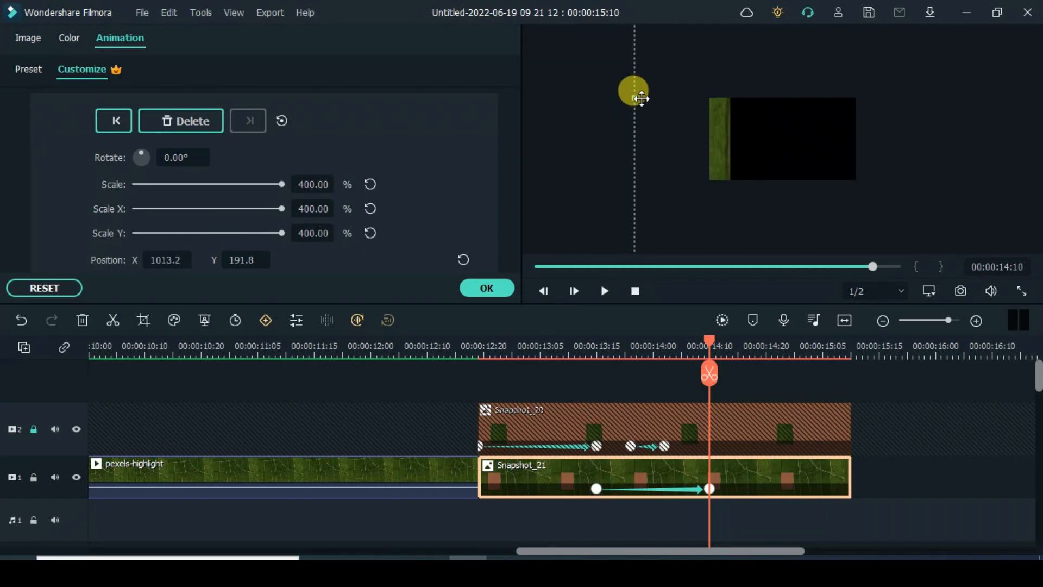
pyautogui.moveTo(633, 88); pyautogui.dragTo(611, 88)
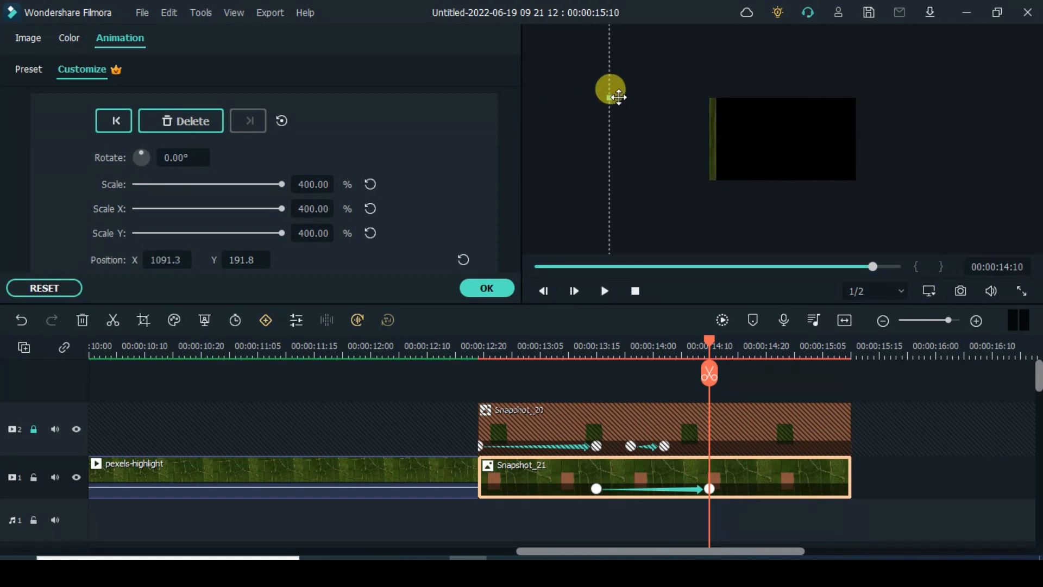
pyautogui.moveTo(609, 90); pyautogui.dragTo(728, 129)
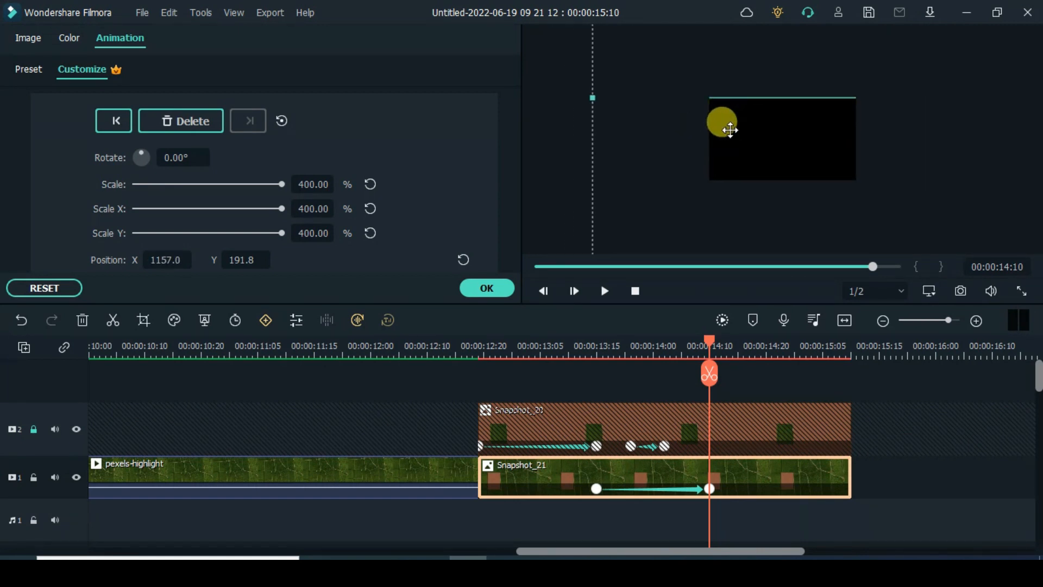
pyautogui.moveTo(730, 130); pyautogui.dragTo(124, 411)
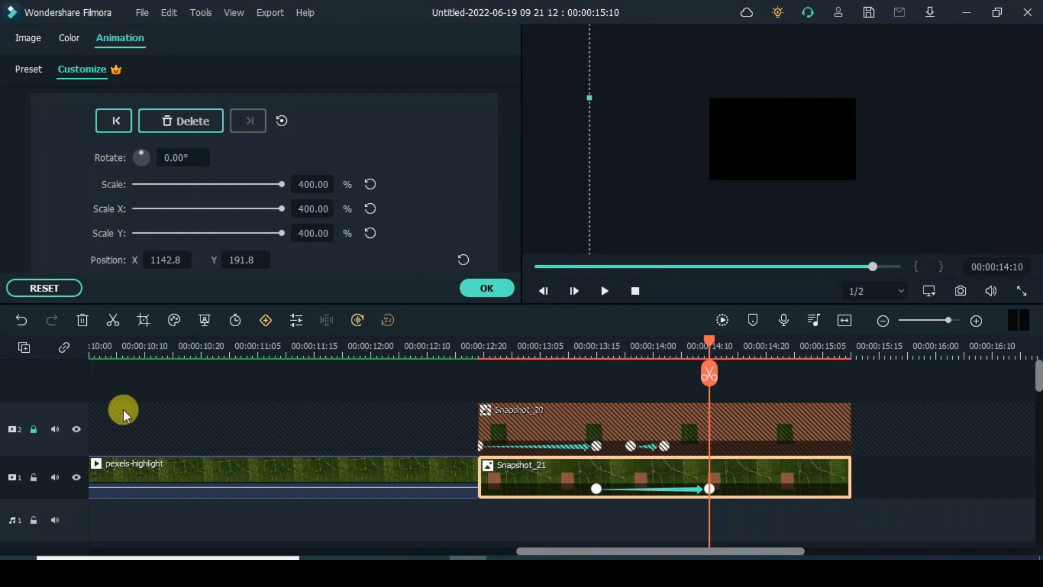
# - Close the Animation panel and play back the ending with the snapshot pieces animating
pyautogui.rightClick(768, 293)
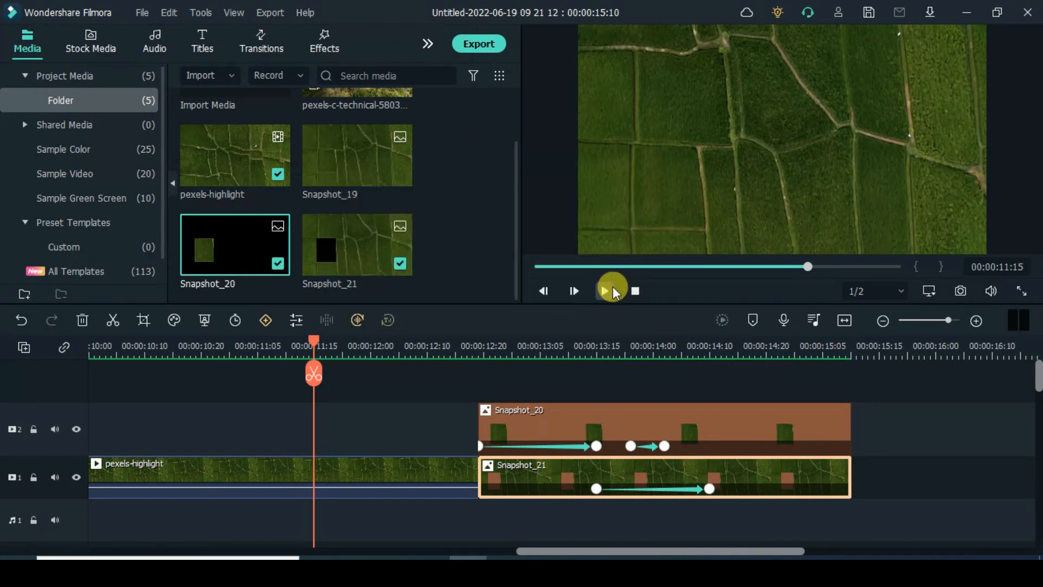
pyautogui.click(604, 291)
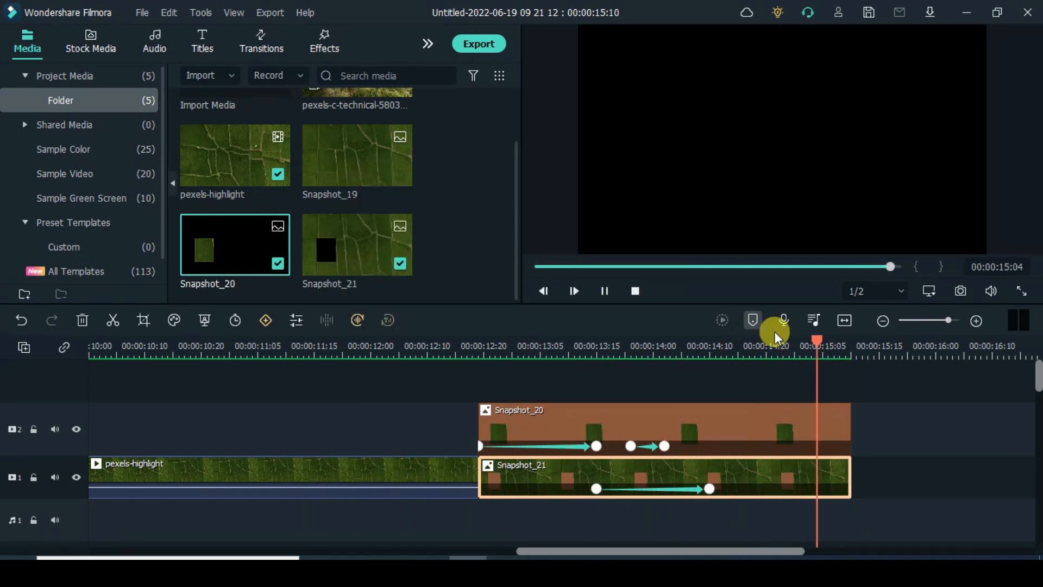
pyautogui.click(314, 347)
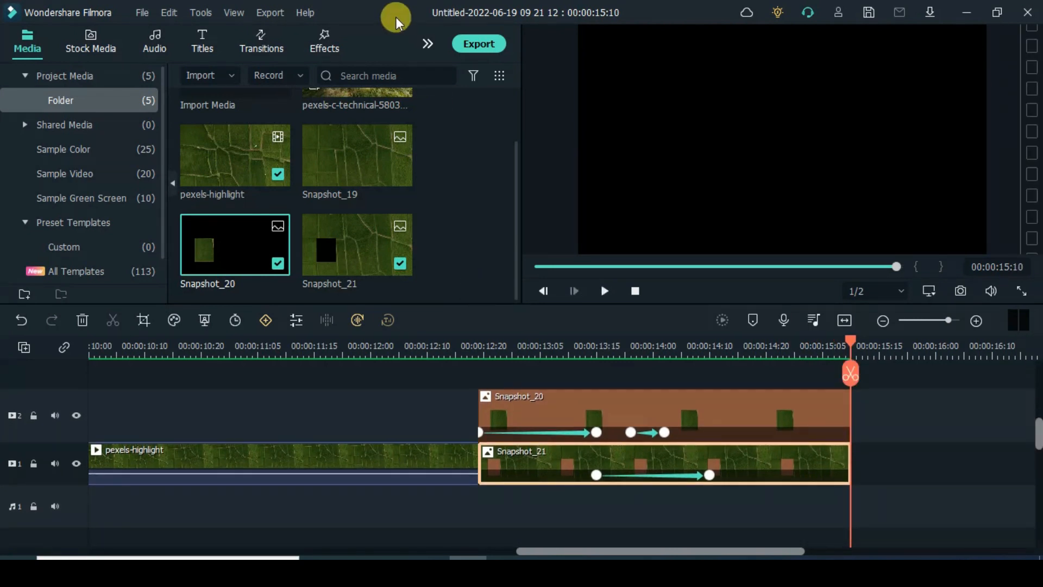
pyautogui.click(843, 319)
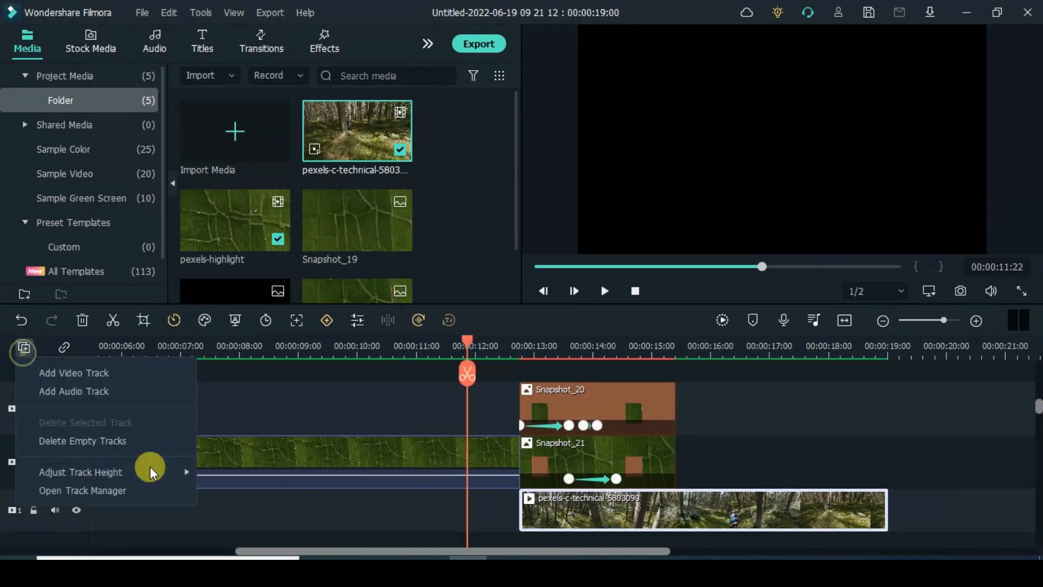
# - Play the whole sequence from the start of the timeline, beginning with the aerial clip
pyautogui.click(604, 291)
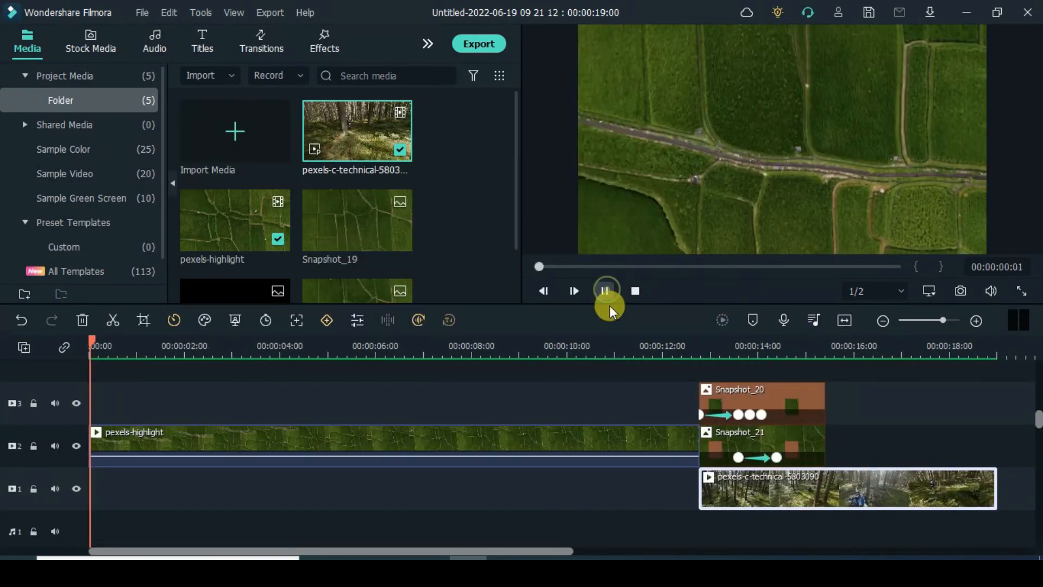
pyautogui.click(604, 291)
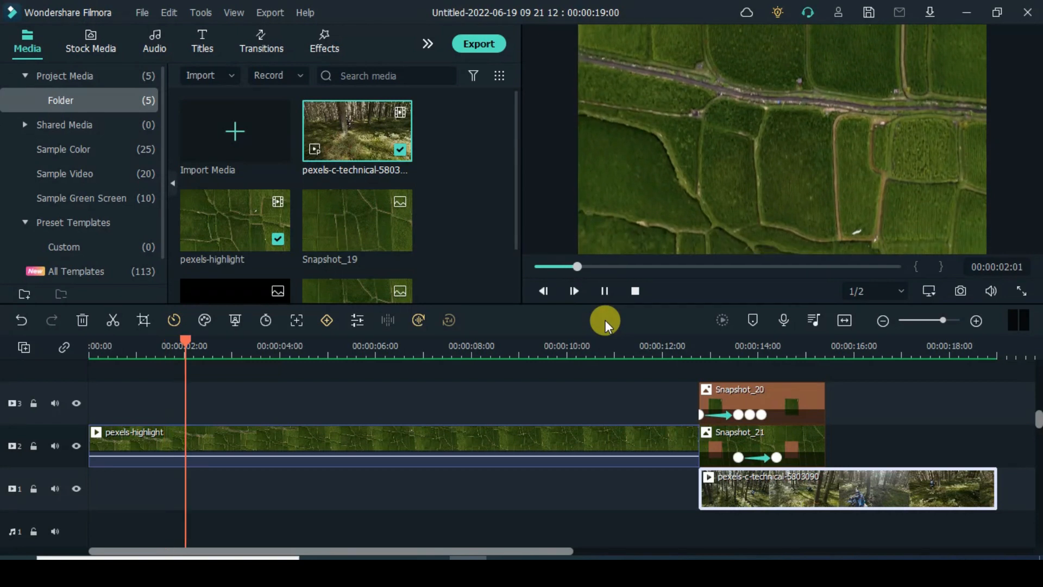
pyautogui.click(573, 291)
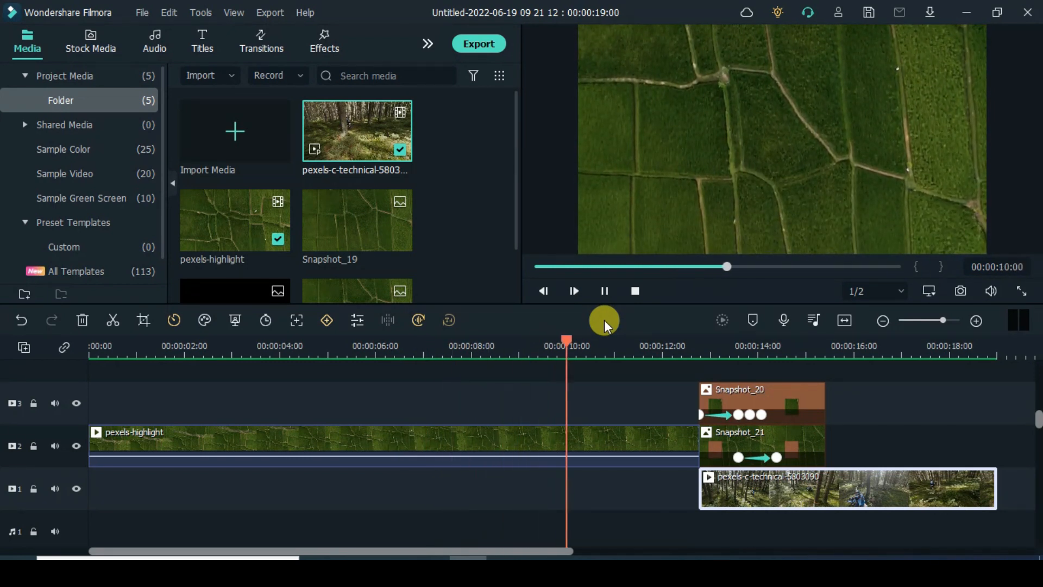
pyautogui.click(573, 291)
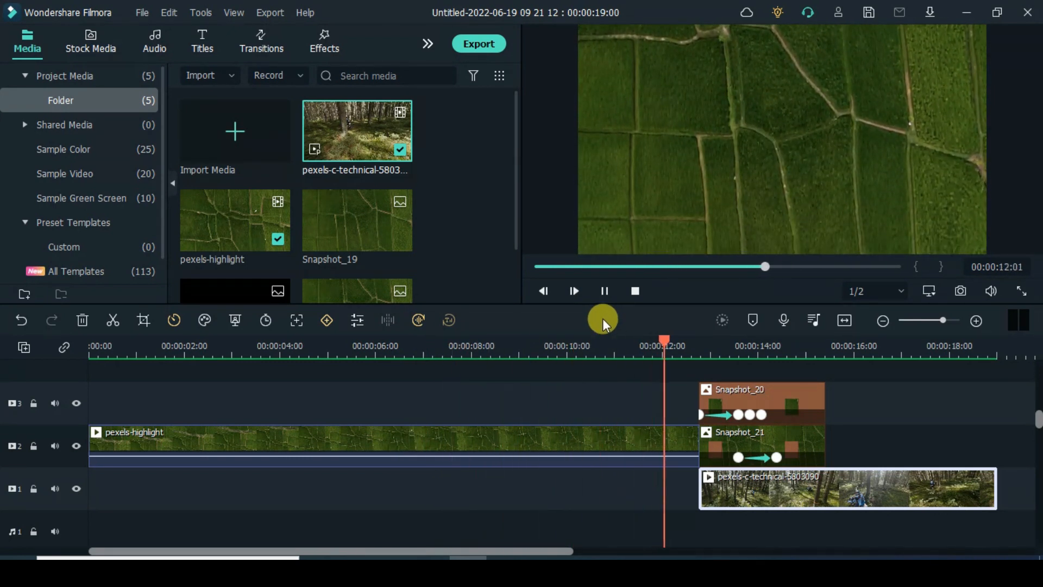